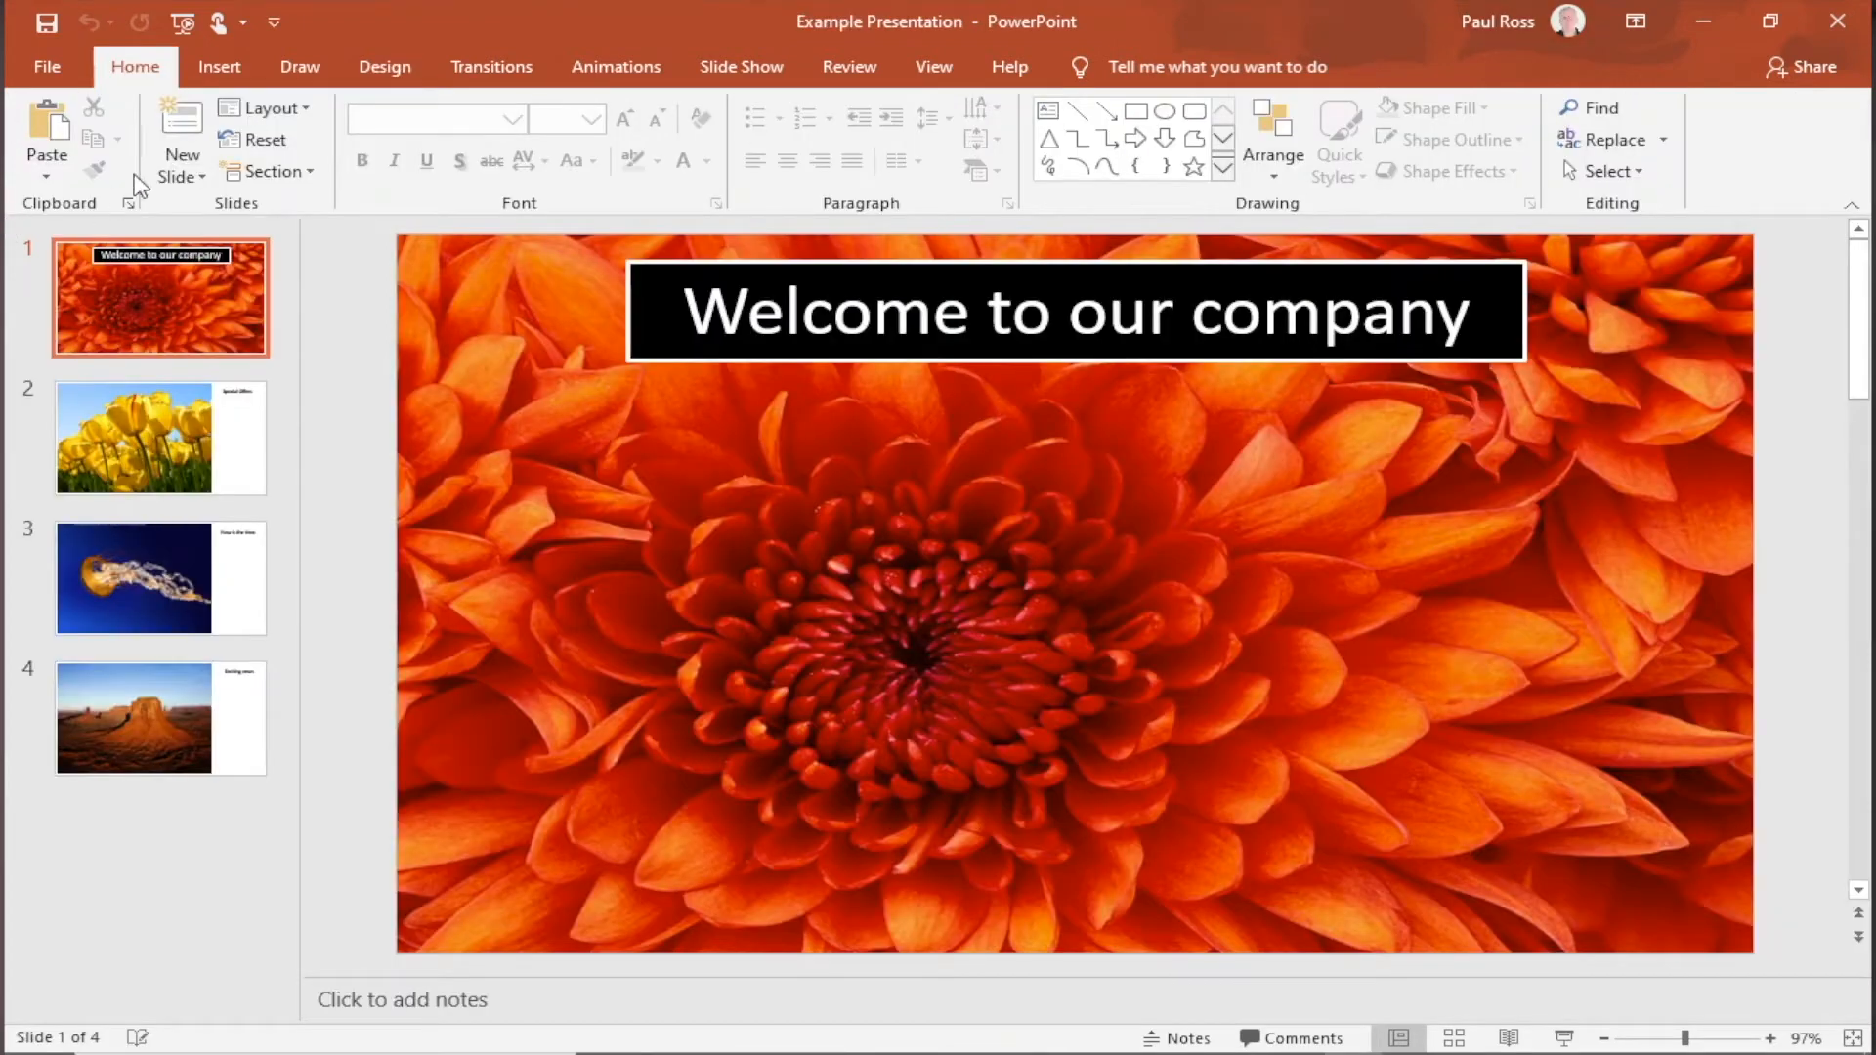
# Step: Give slide 1 a 2.75-second transition that advances automatically after 8 seconds
pyautogui.click(491, 68)
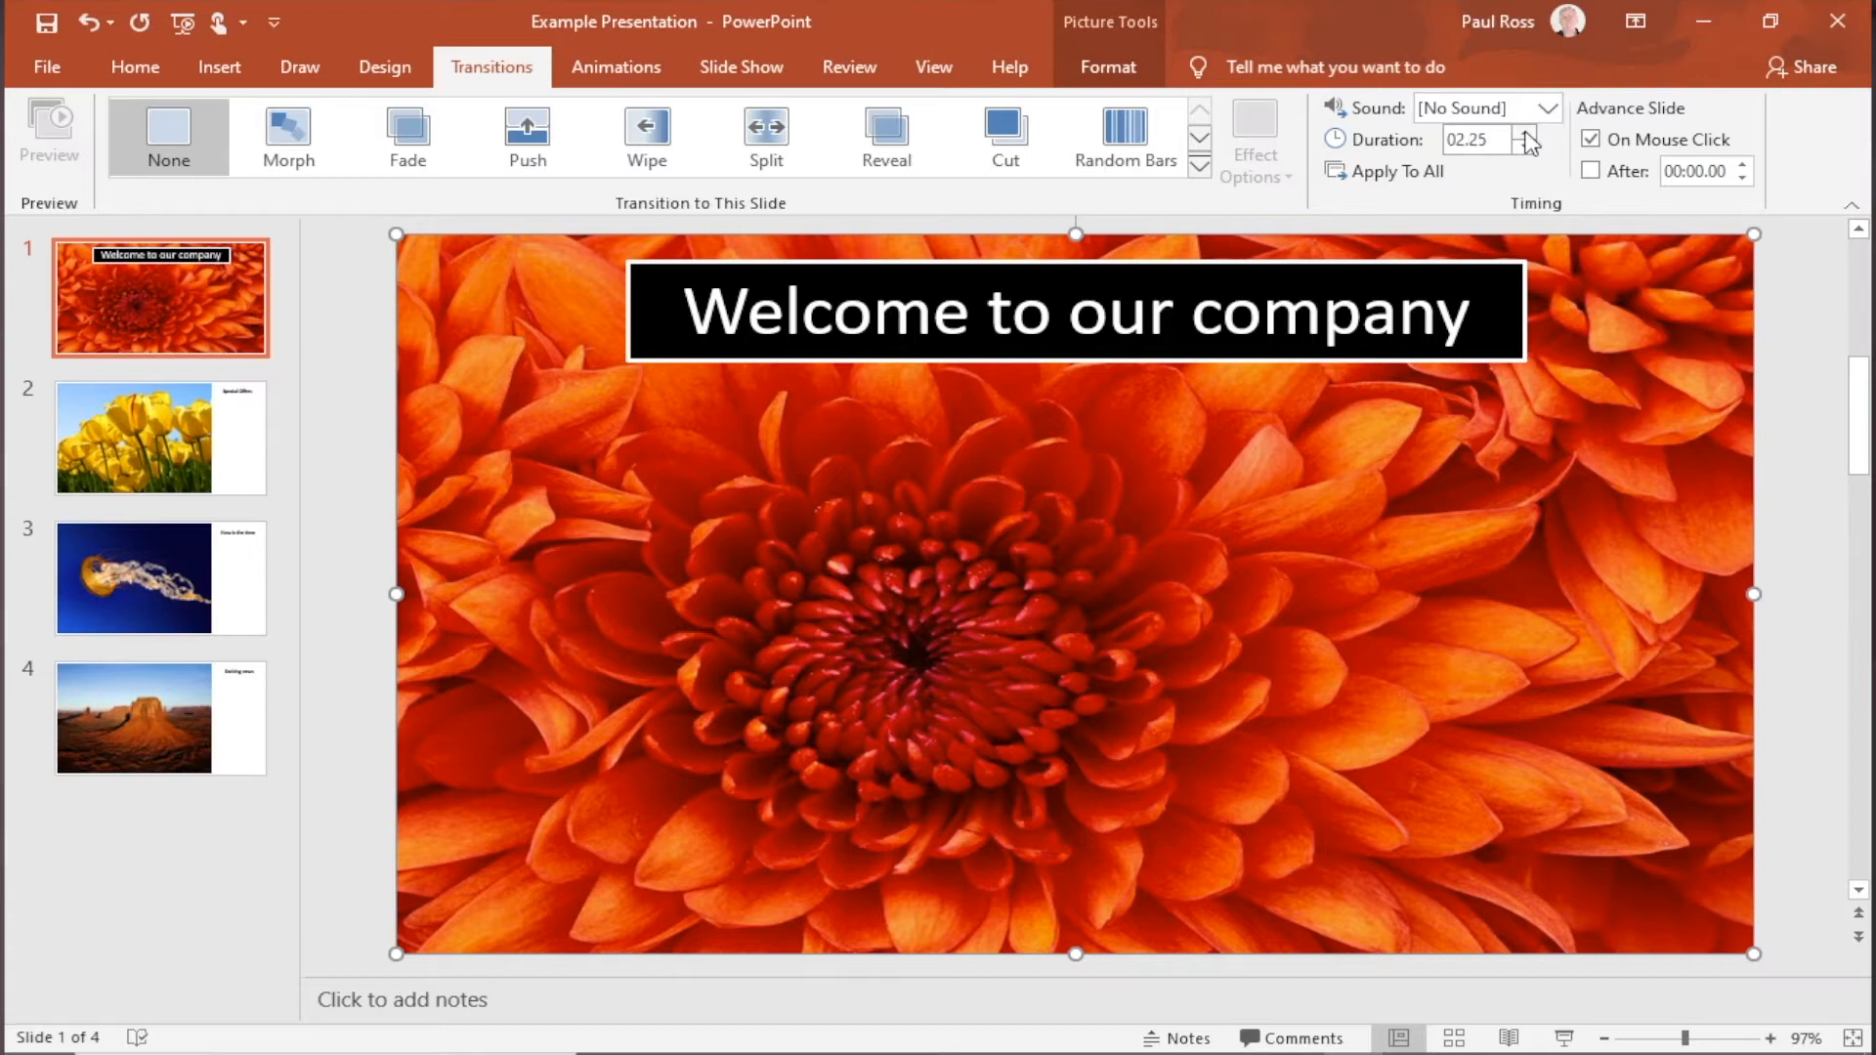
pyautogui.click(1530, 133)
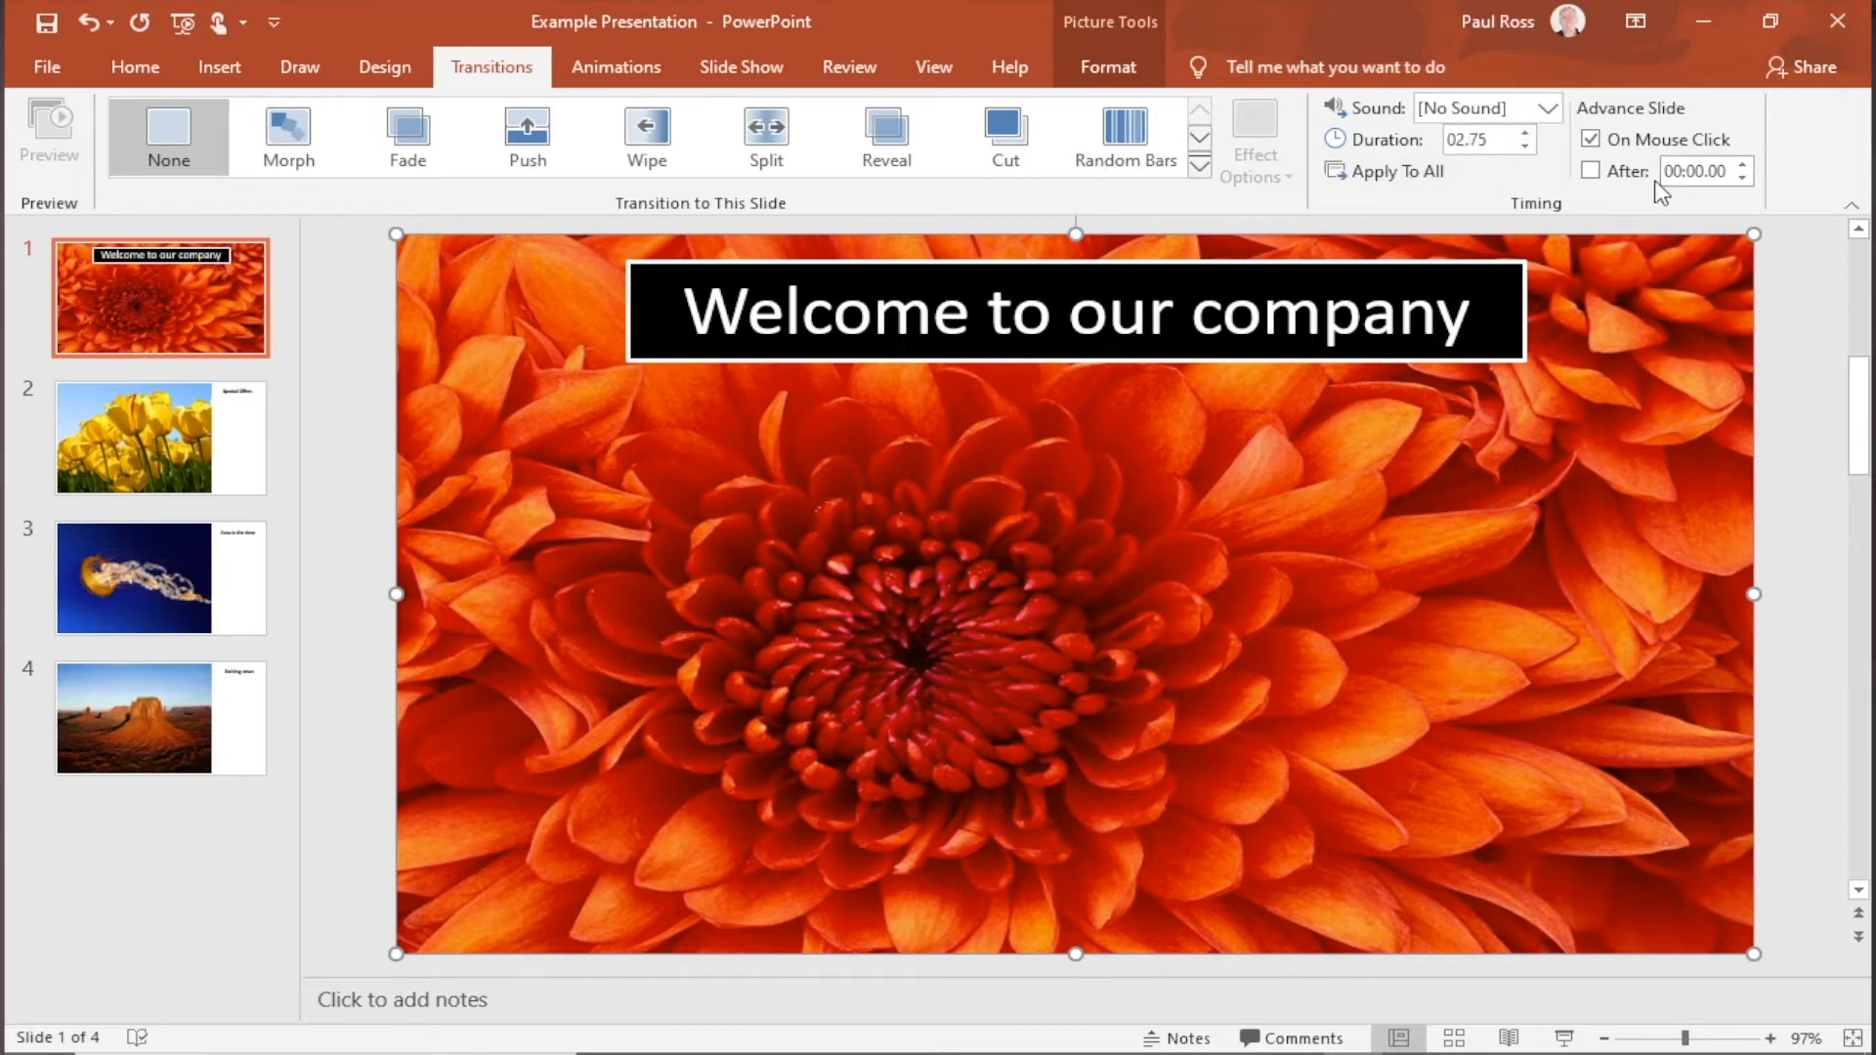
pyautogui.click(1592, 170)
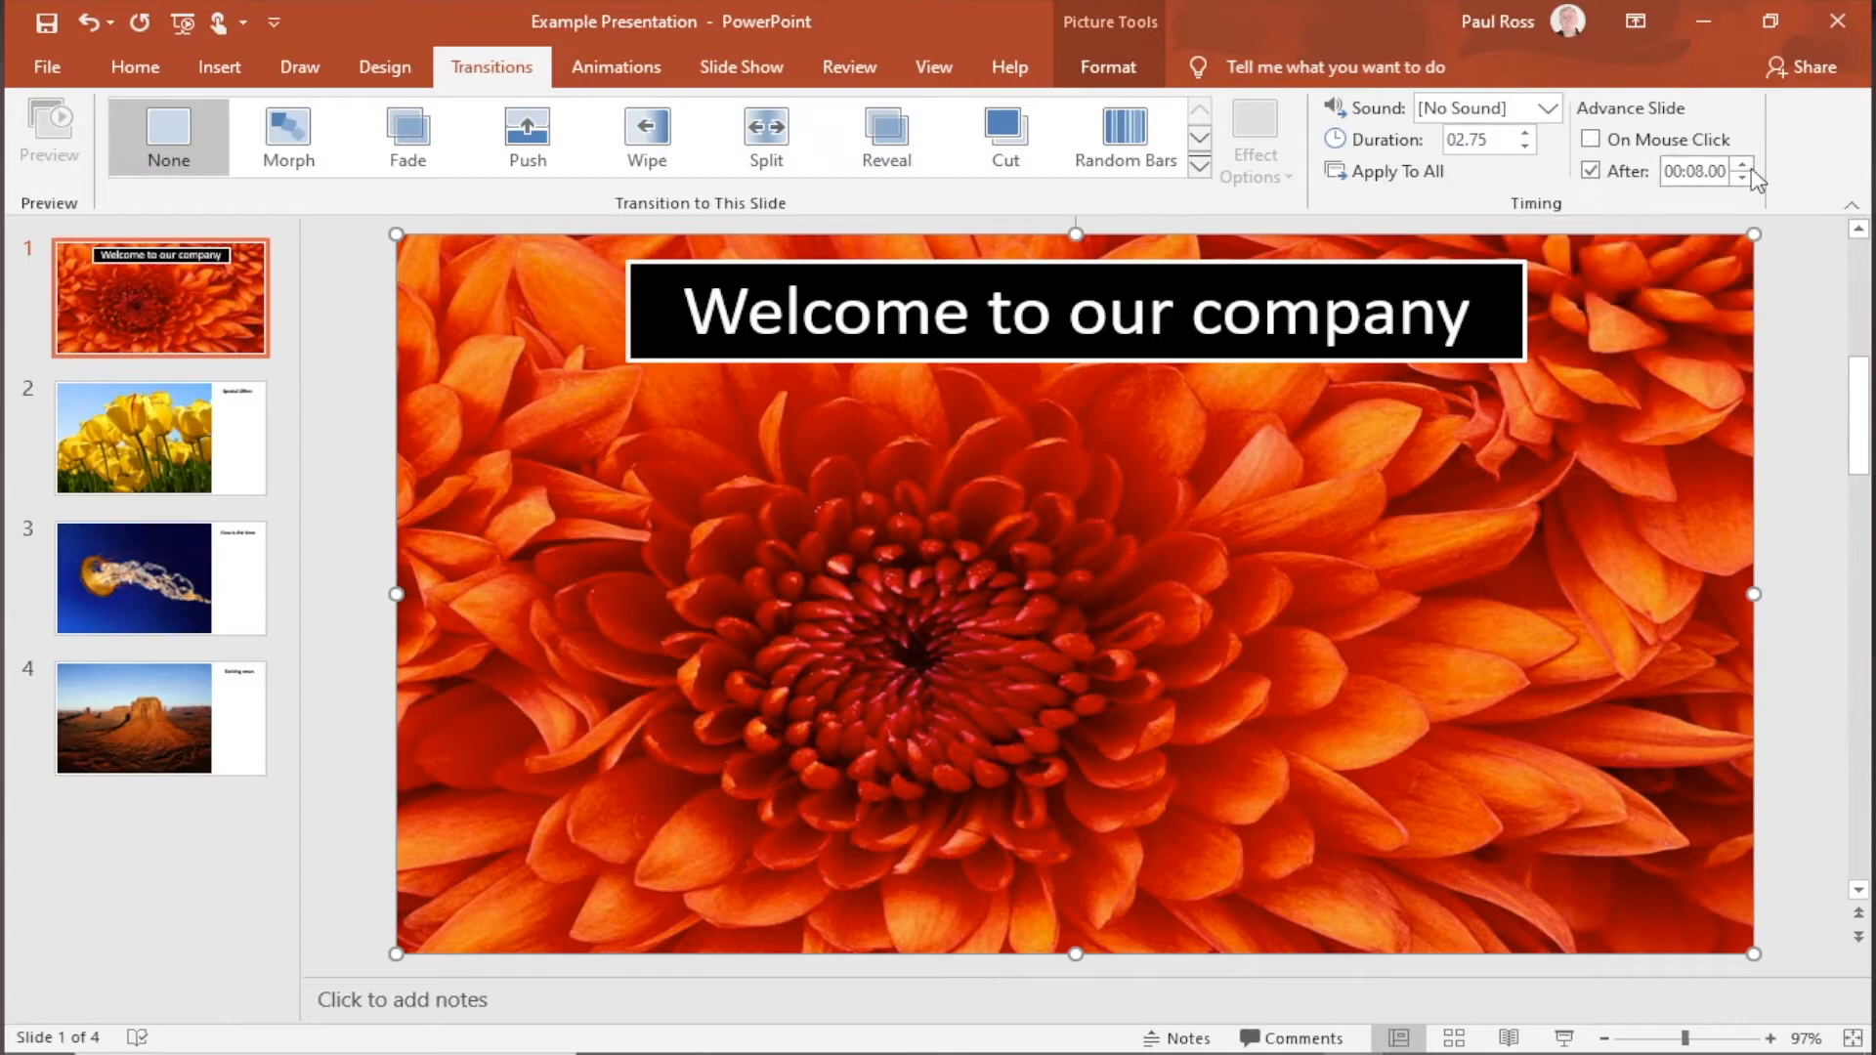
pyautogui.click(617, 67)
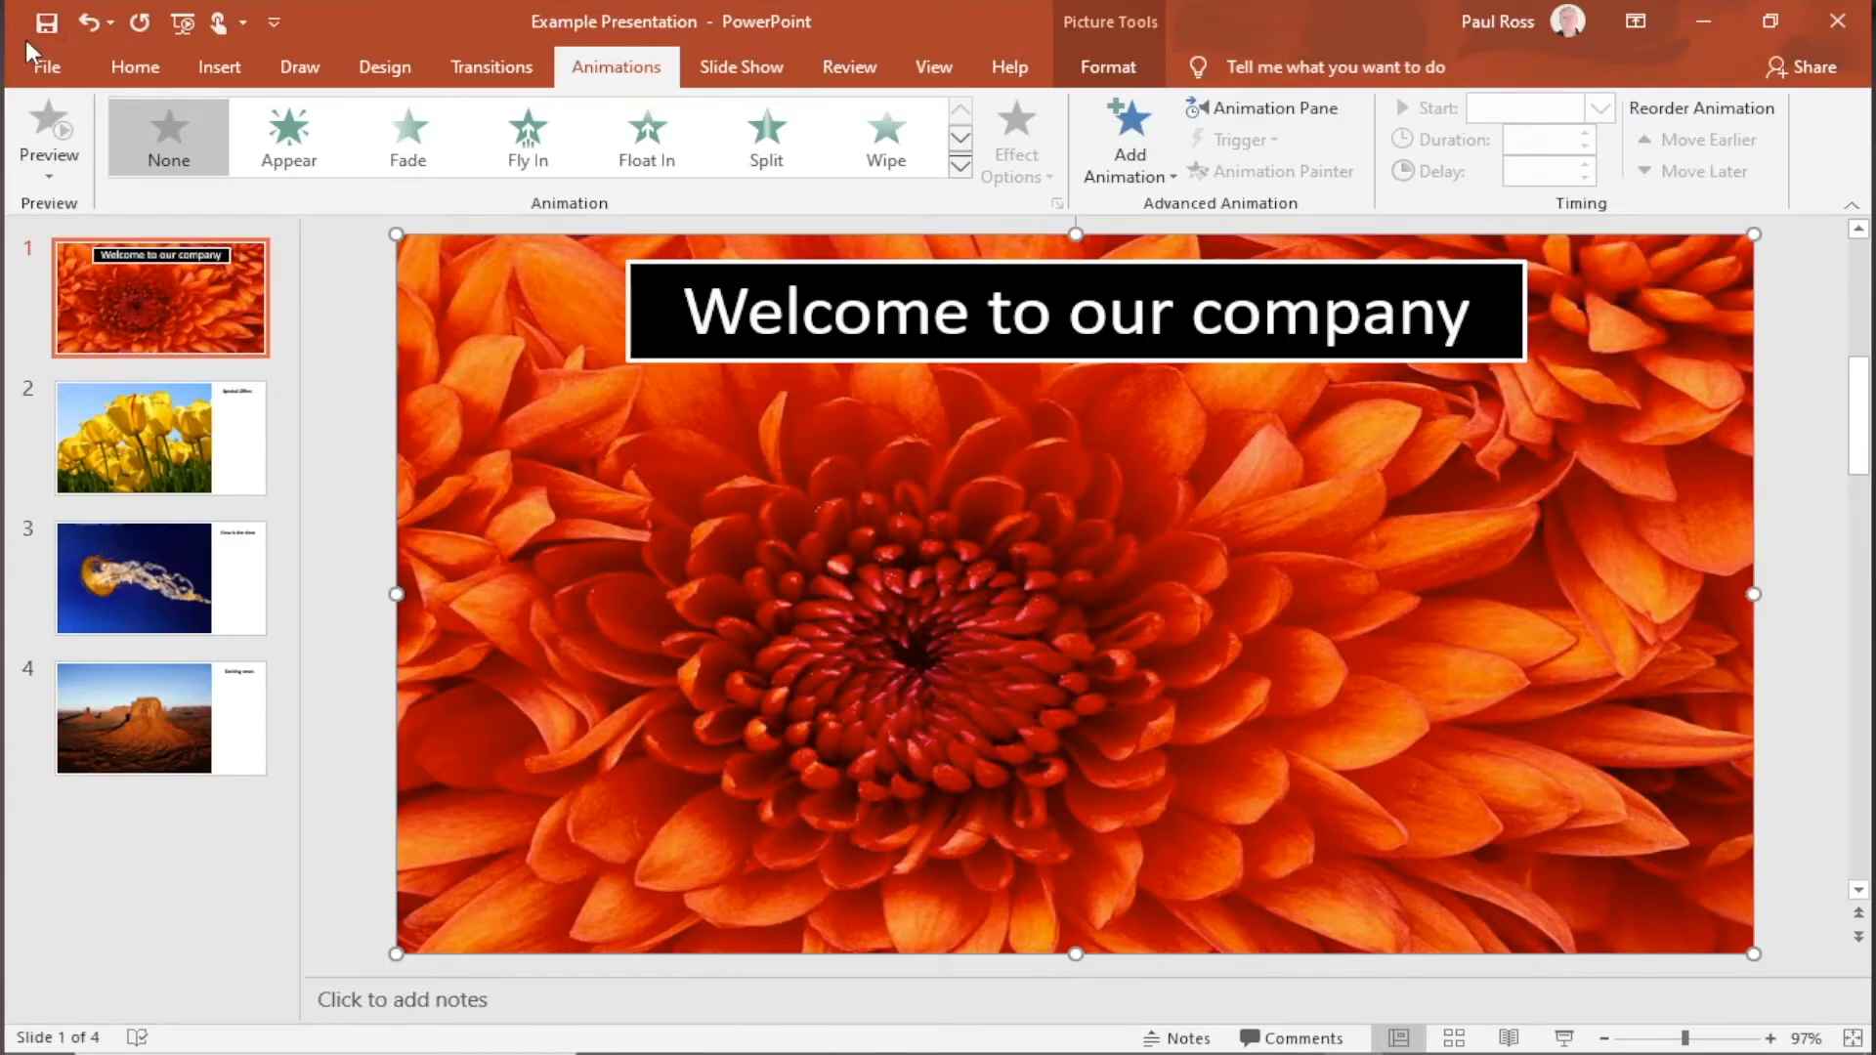
# Step: Go to File > Save As and choose This PC as the save location
pyautogui.click(44, 67)
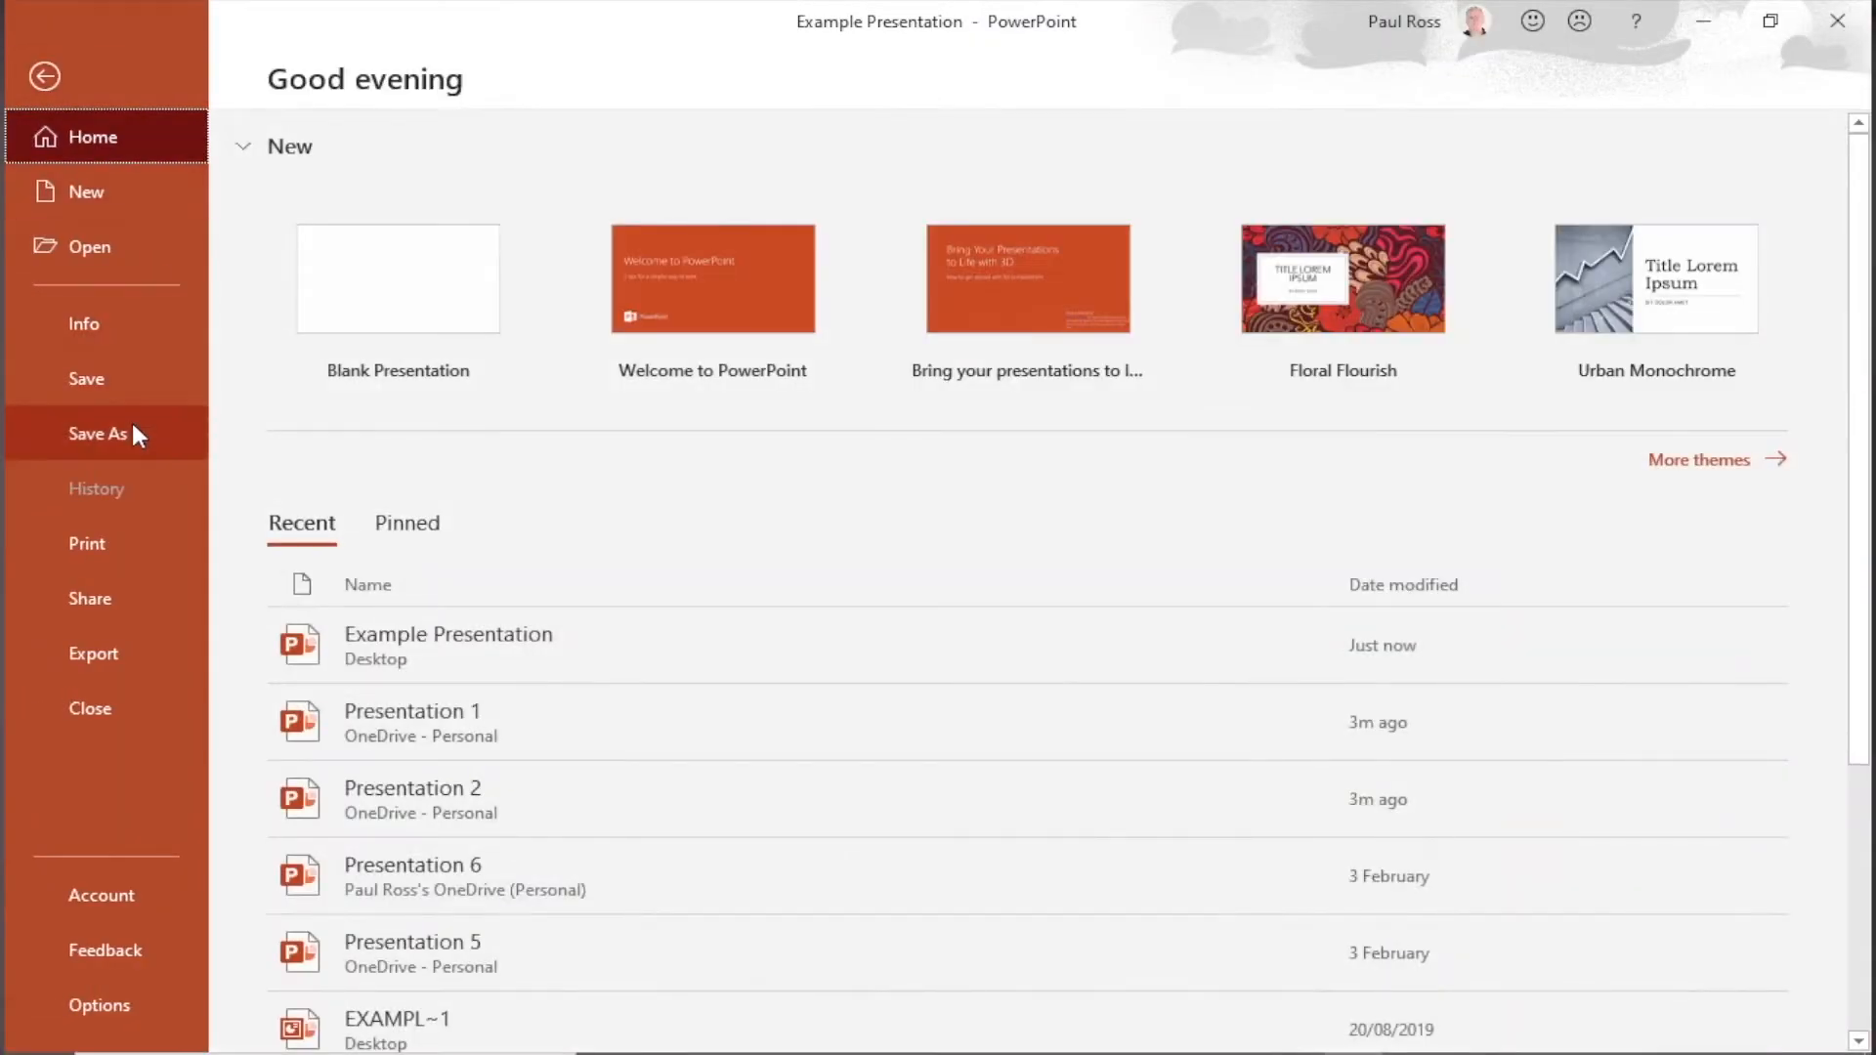
pyautogui.click(98, 433)
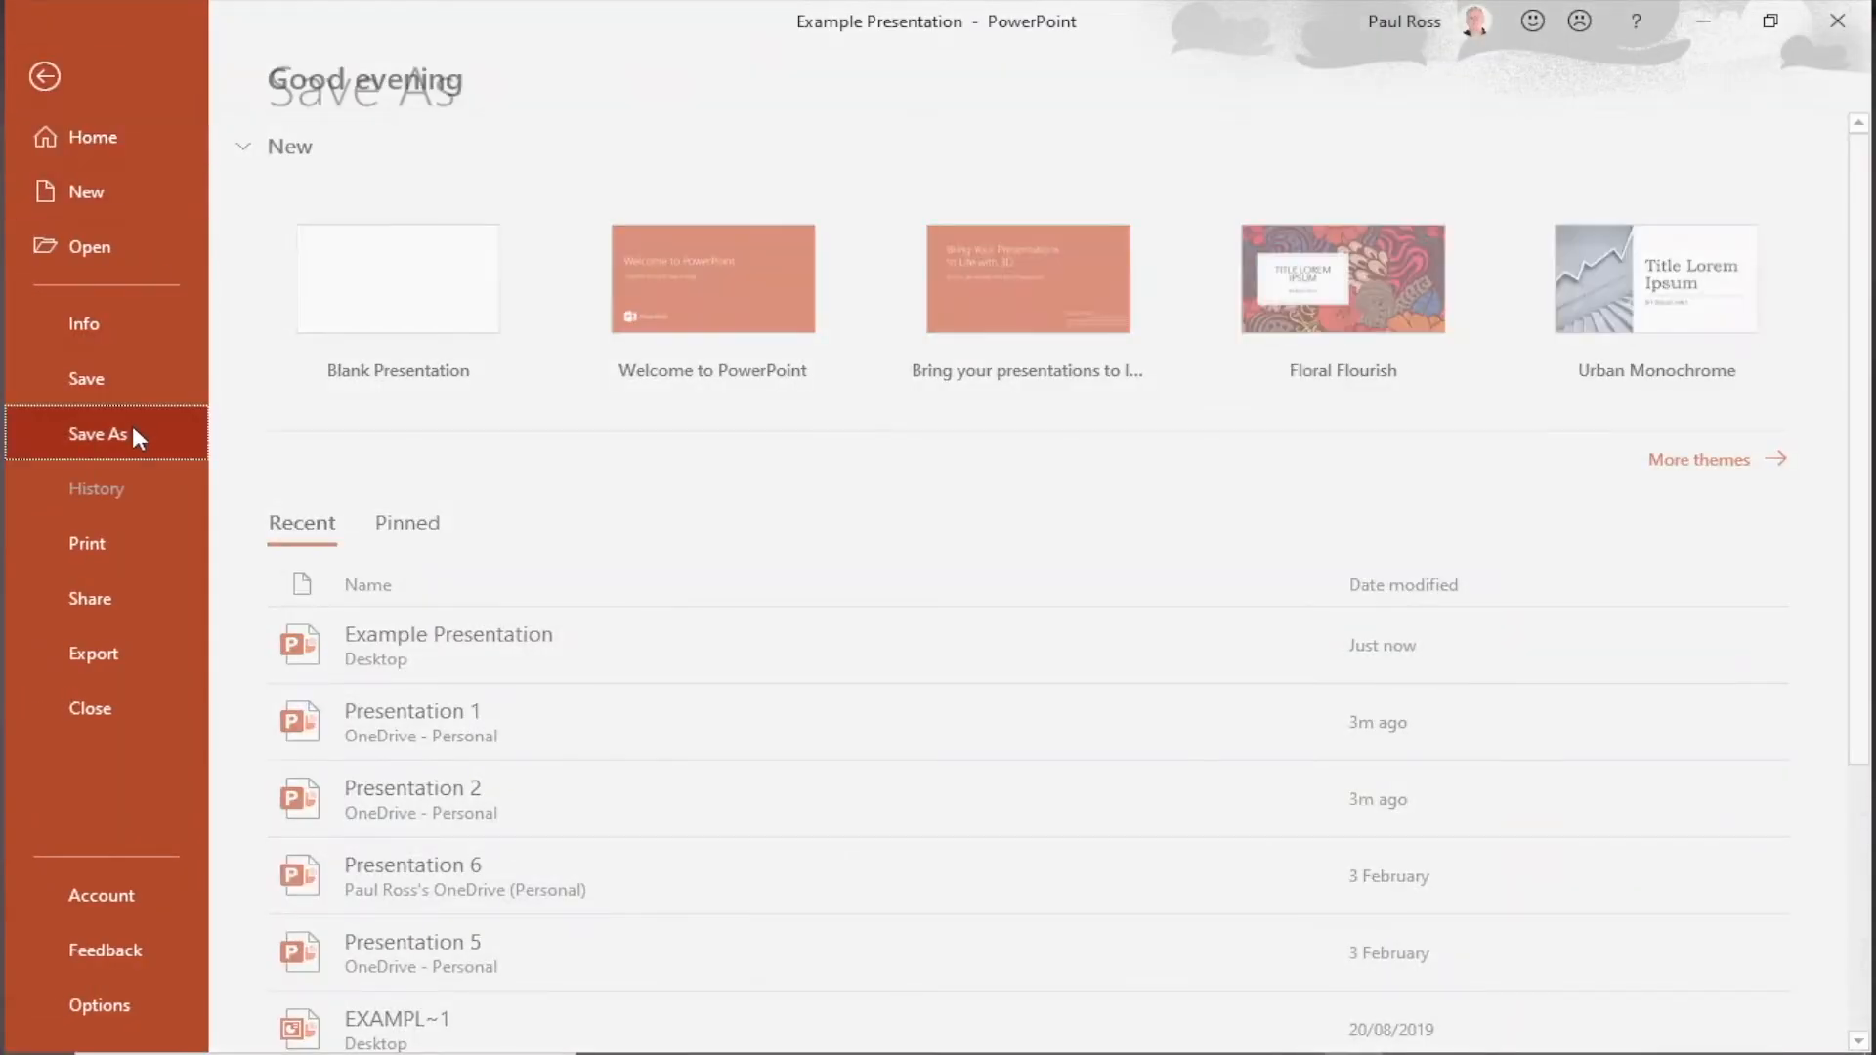
pyautogui.click(98, 433)
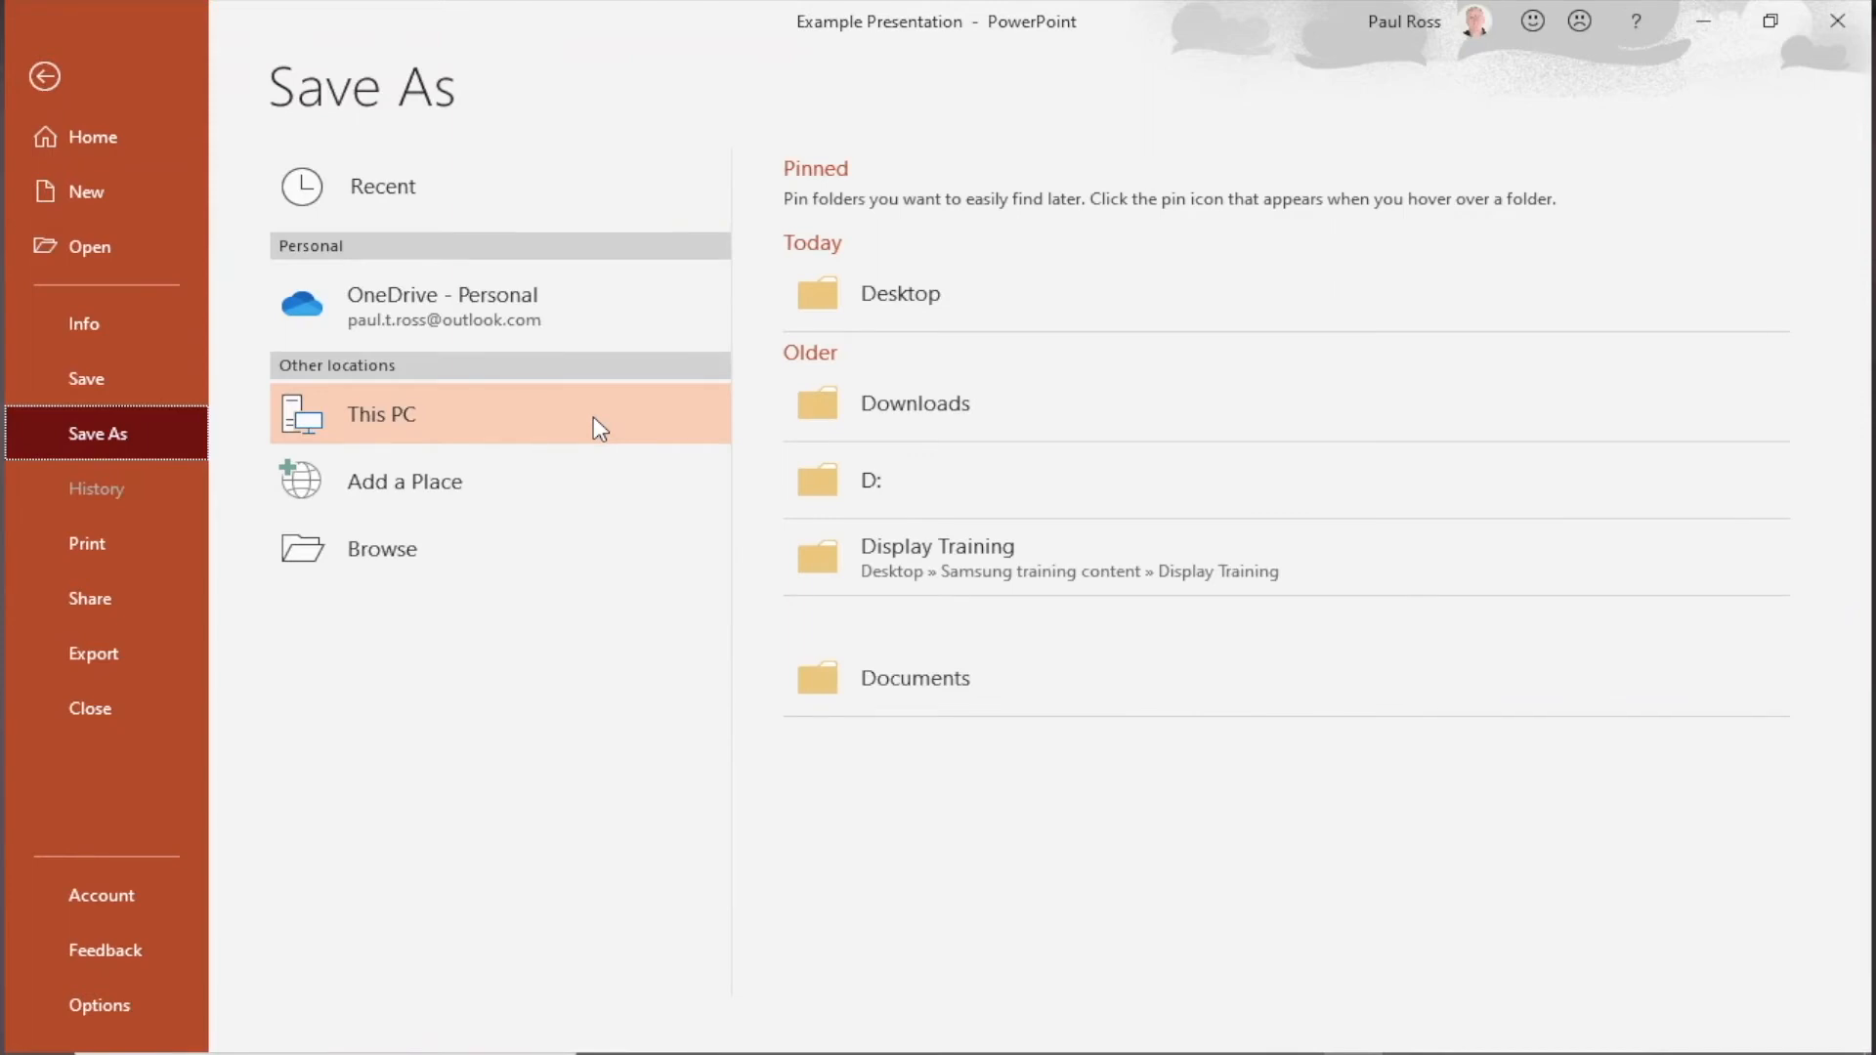
pyautogui.moveTo(476, 445)
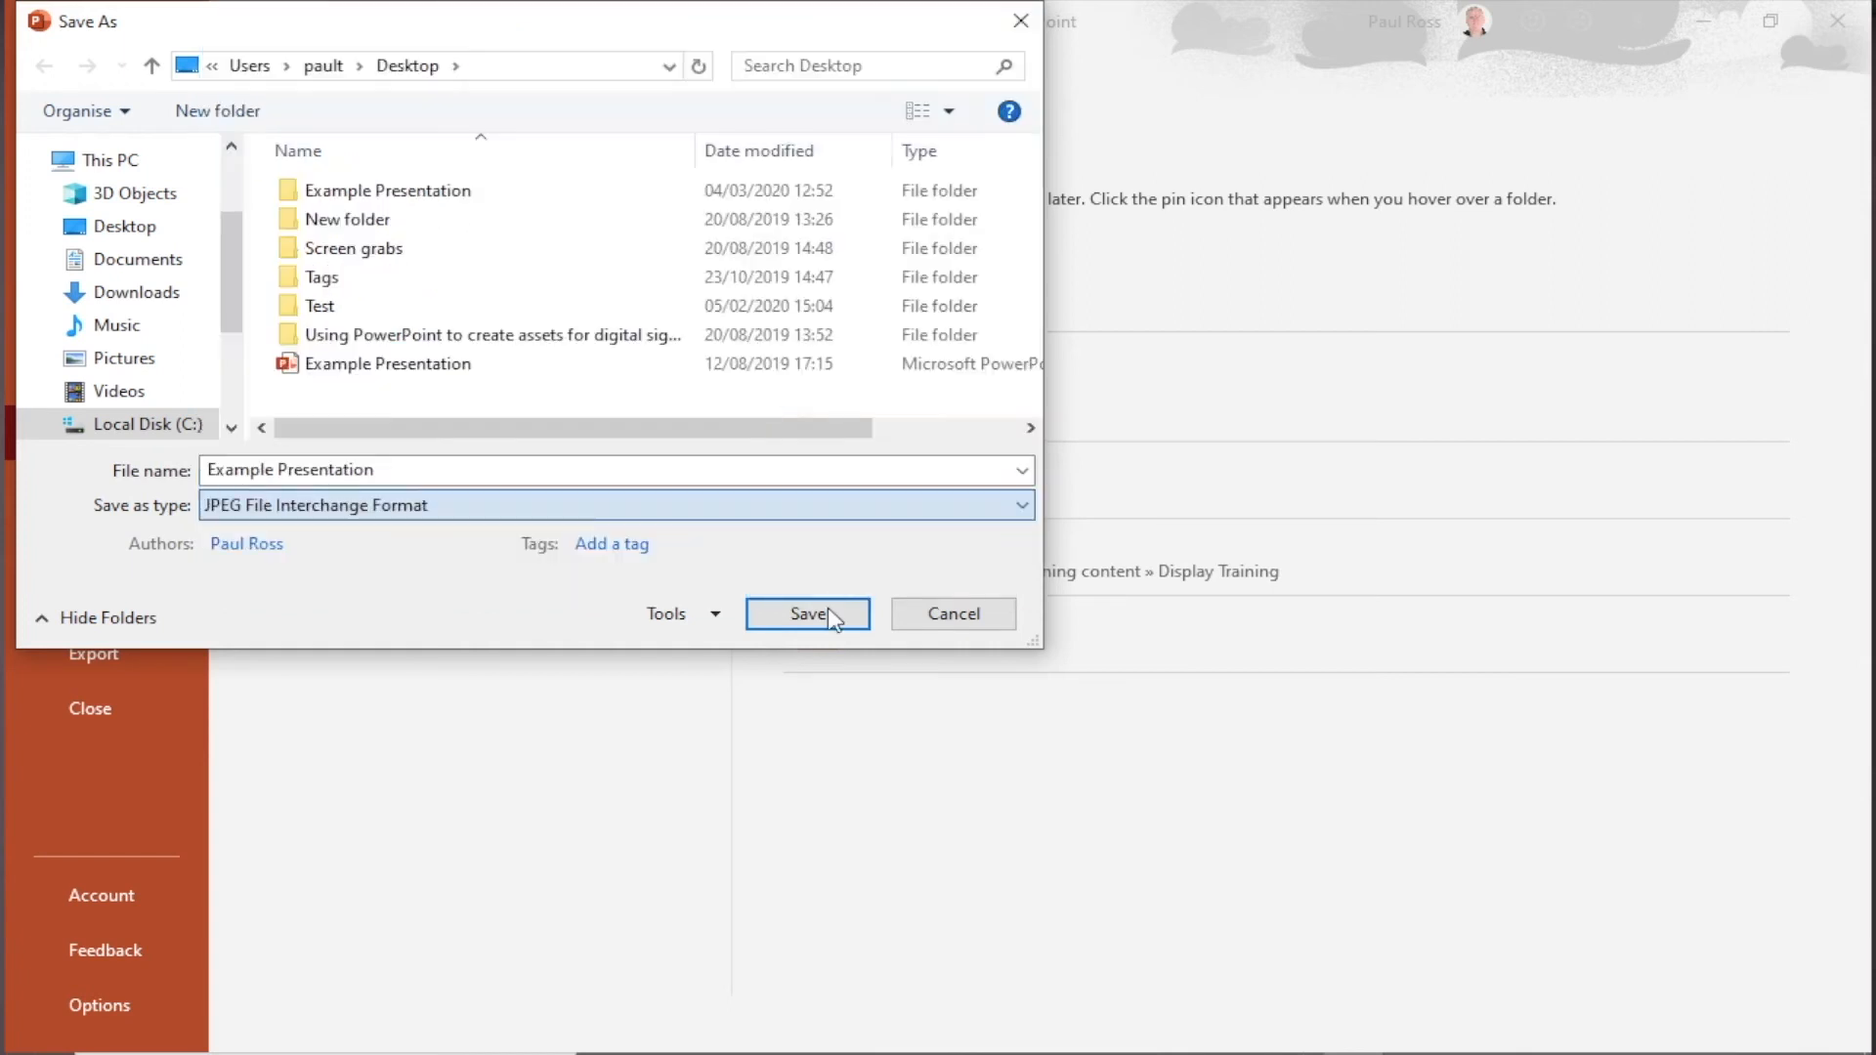
# Step: Export all slides as JPEG images, then save the presentation as an MPEG-4 video
pyautogui.click(806, 613)
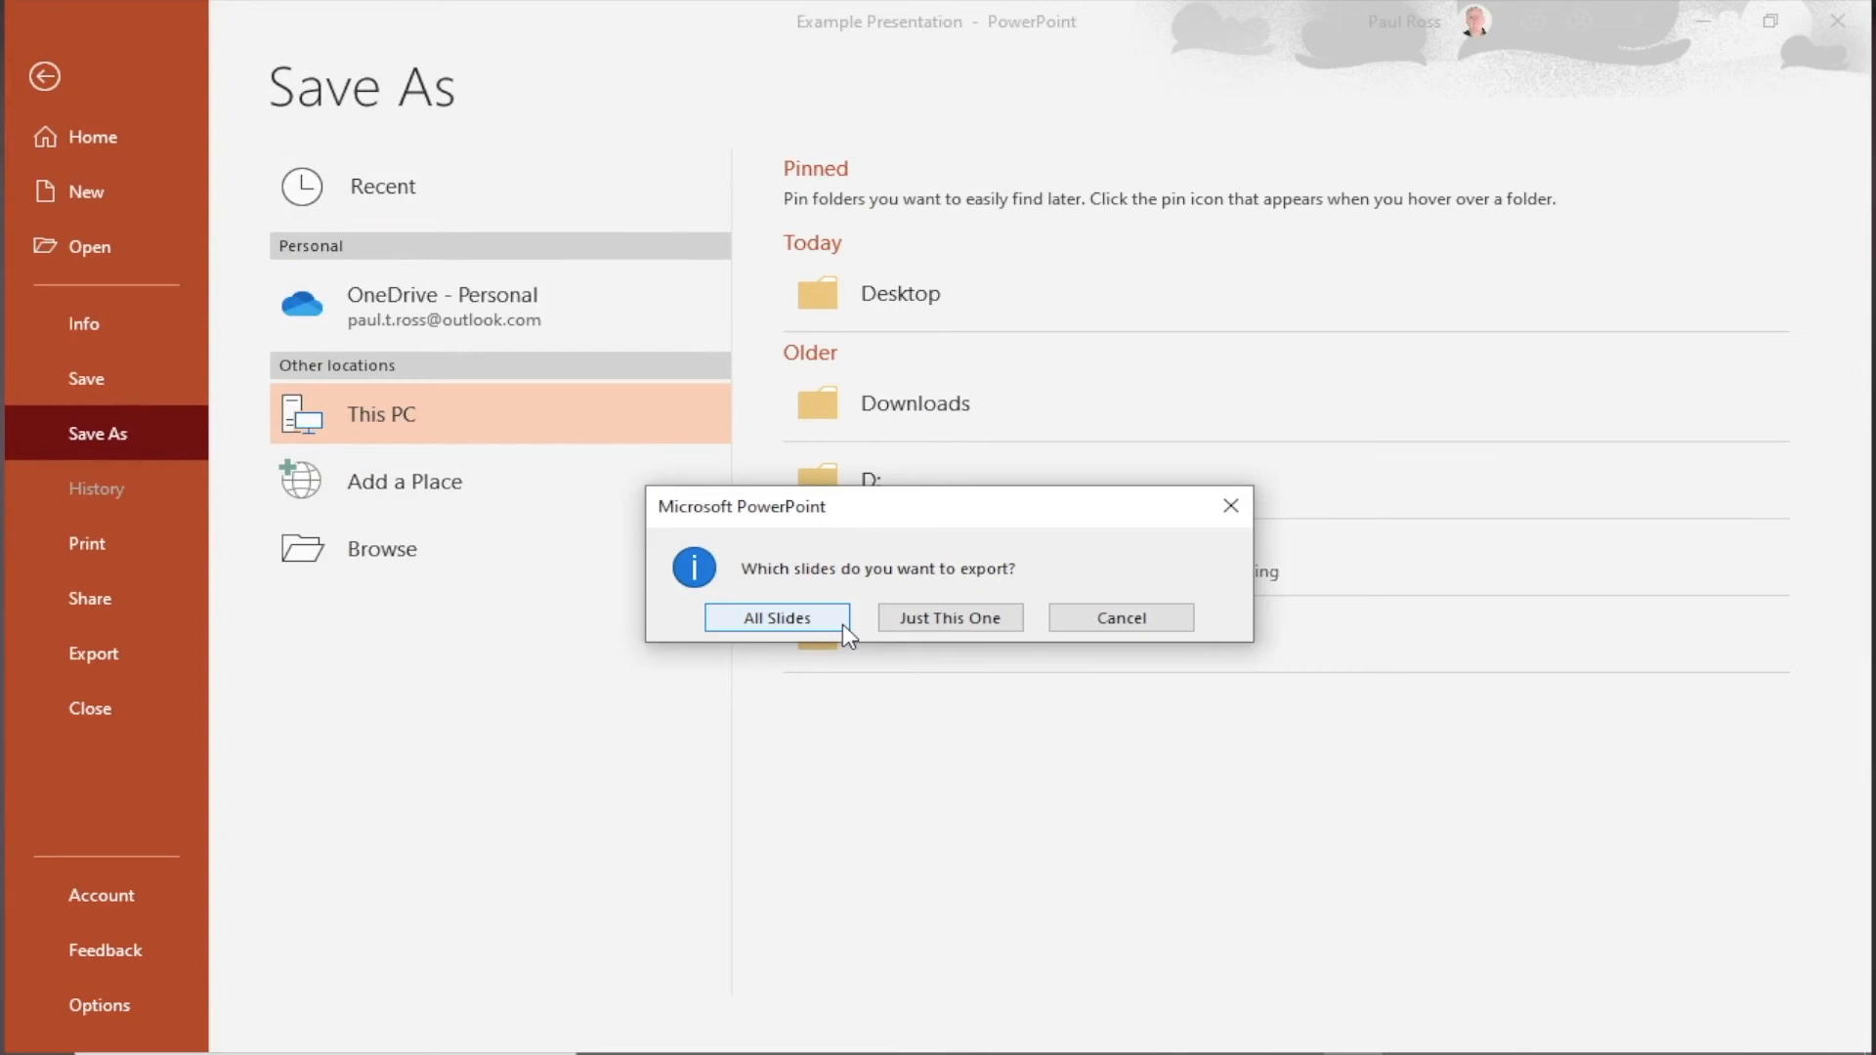
pyautogui.click(775, 618)
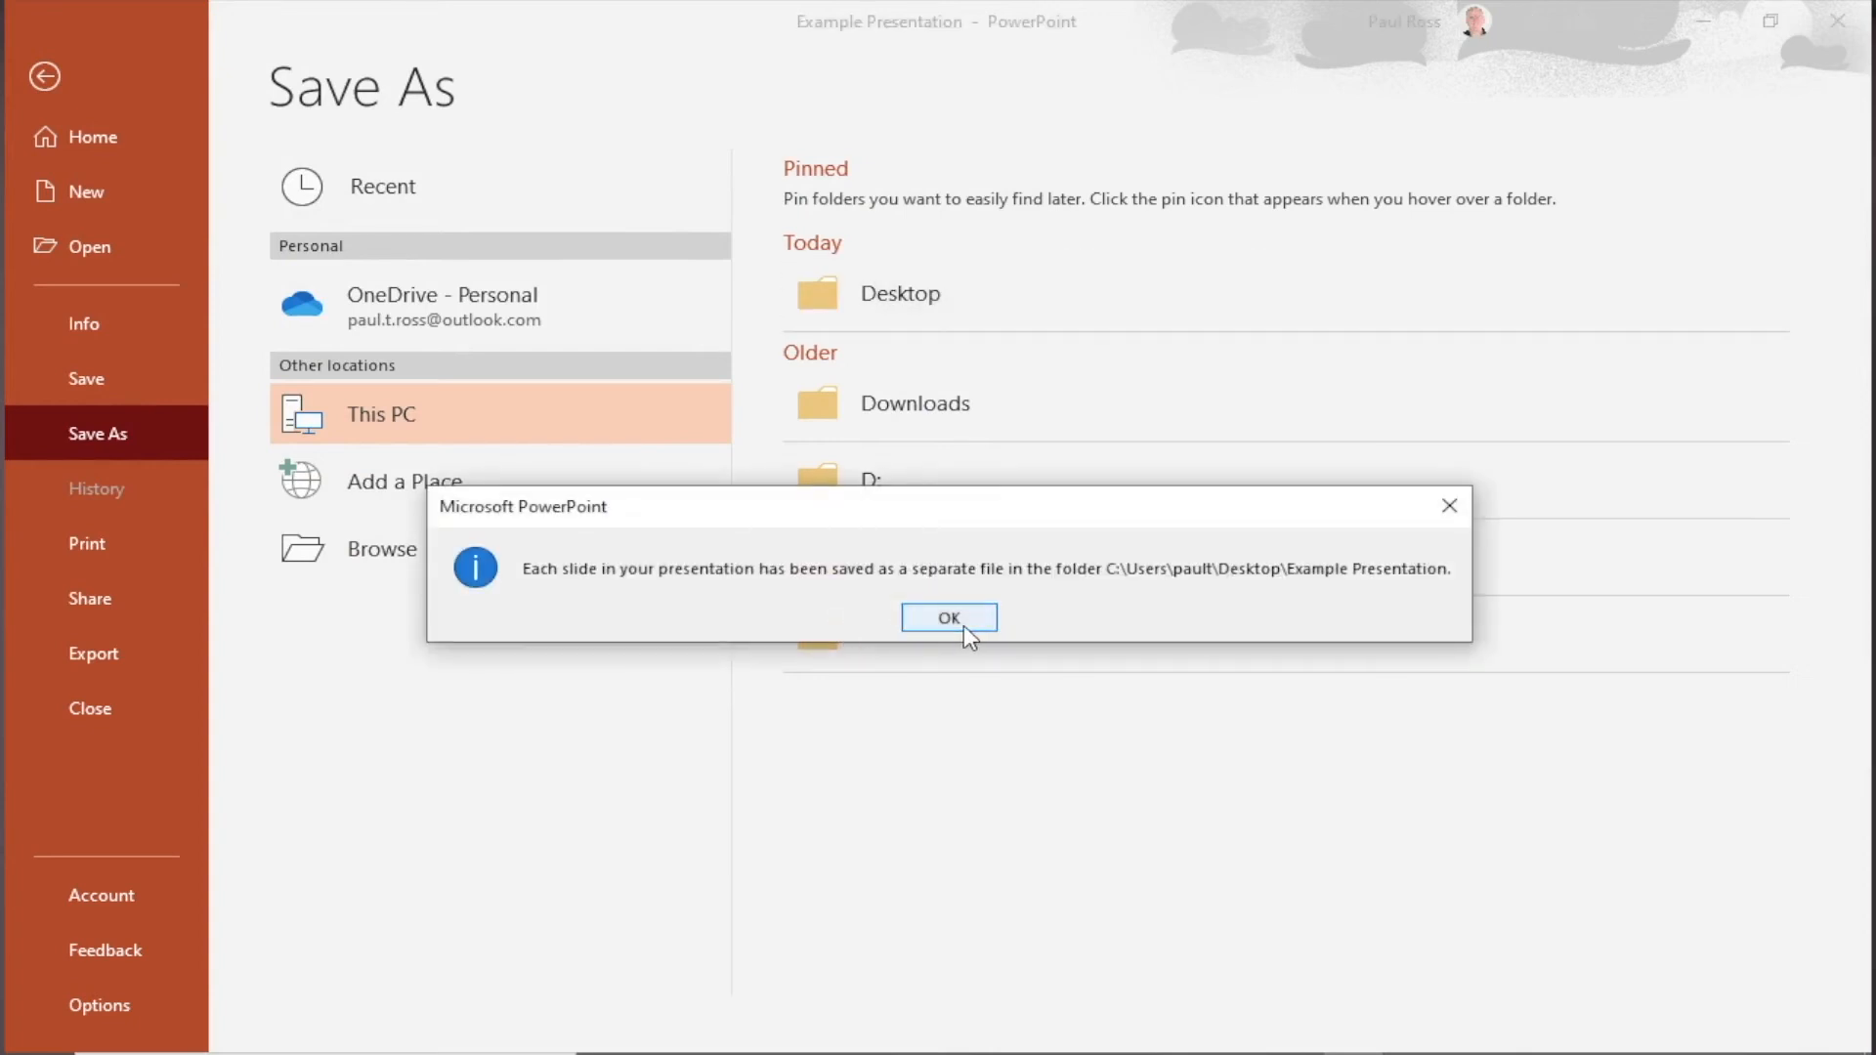
pyautogui.click(948, 618)
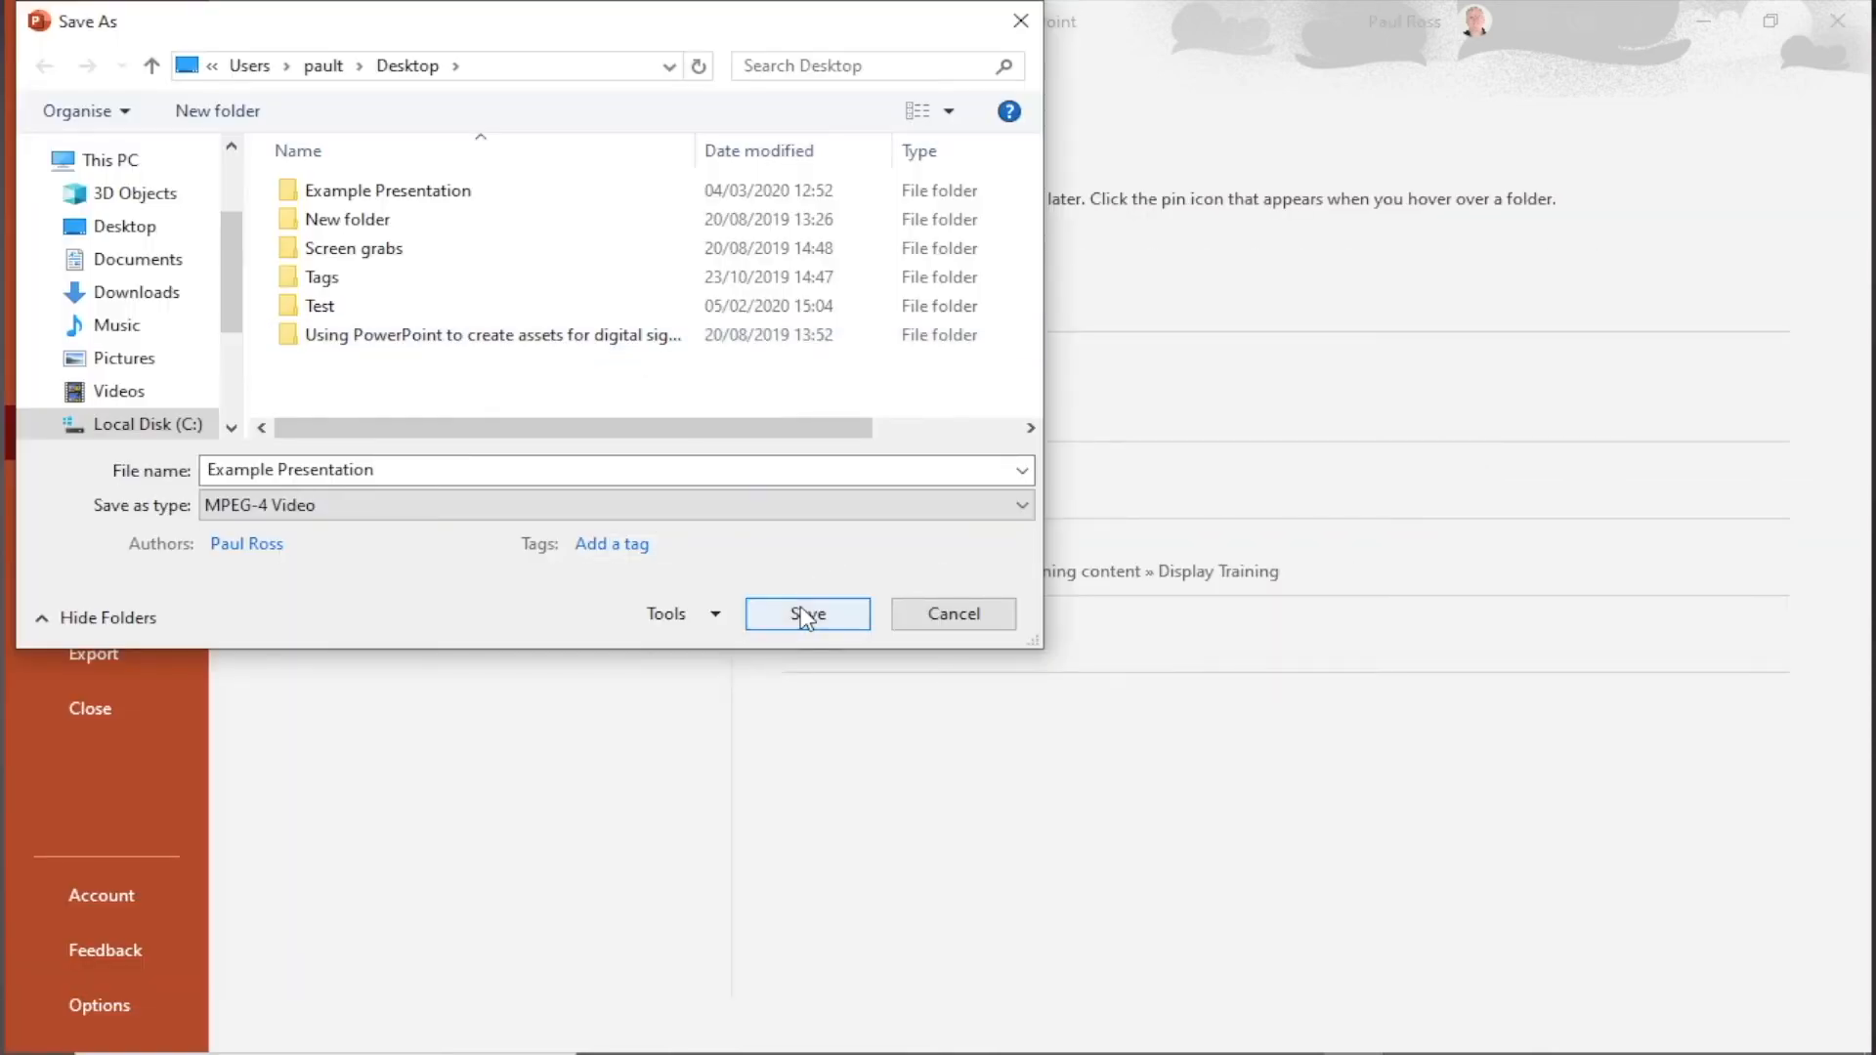
pyautogui.click(806, 614)
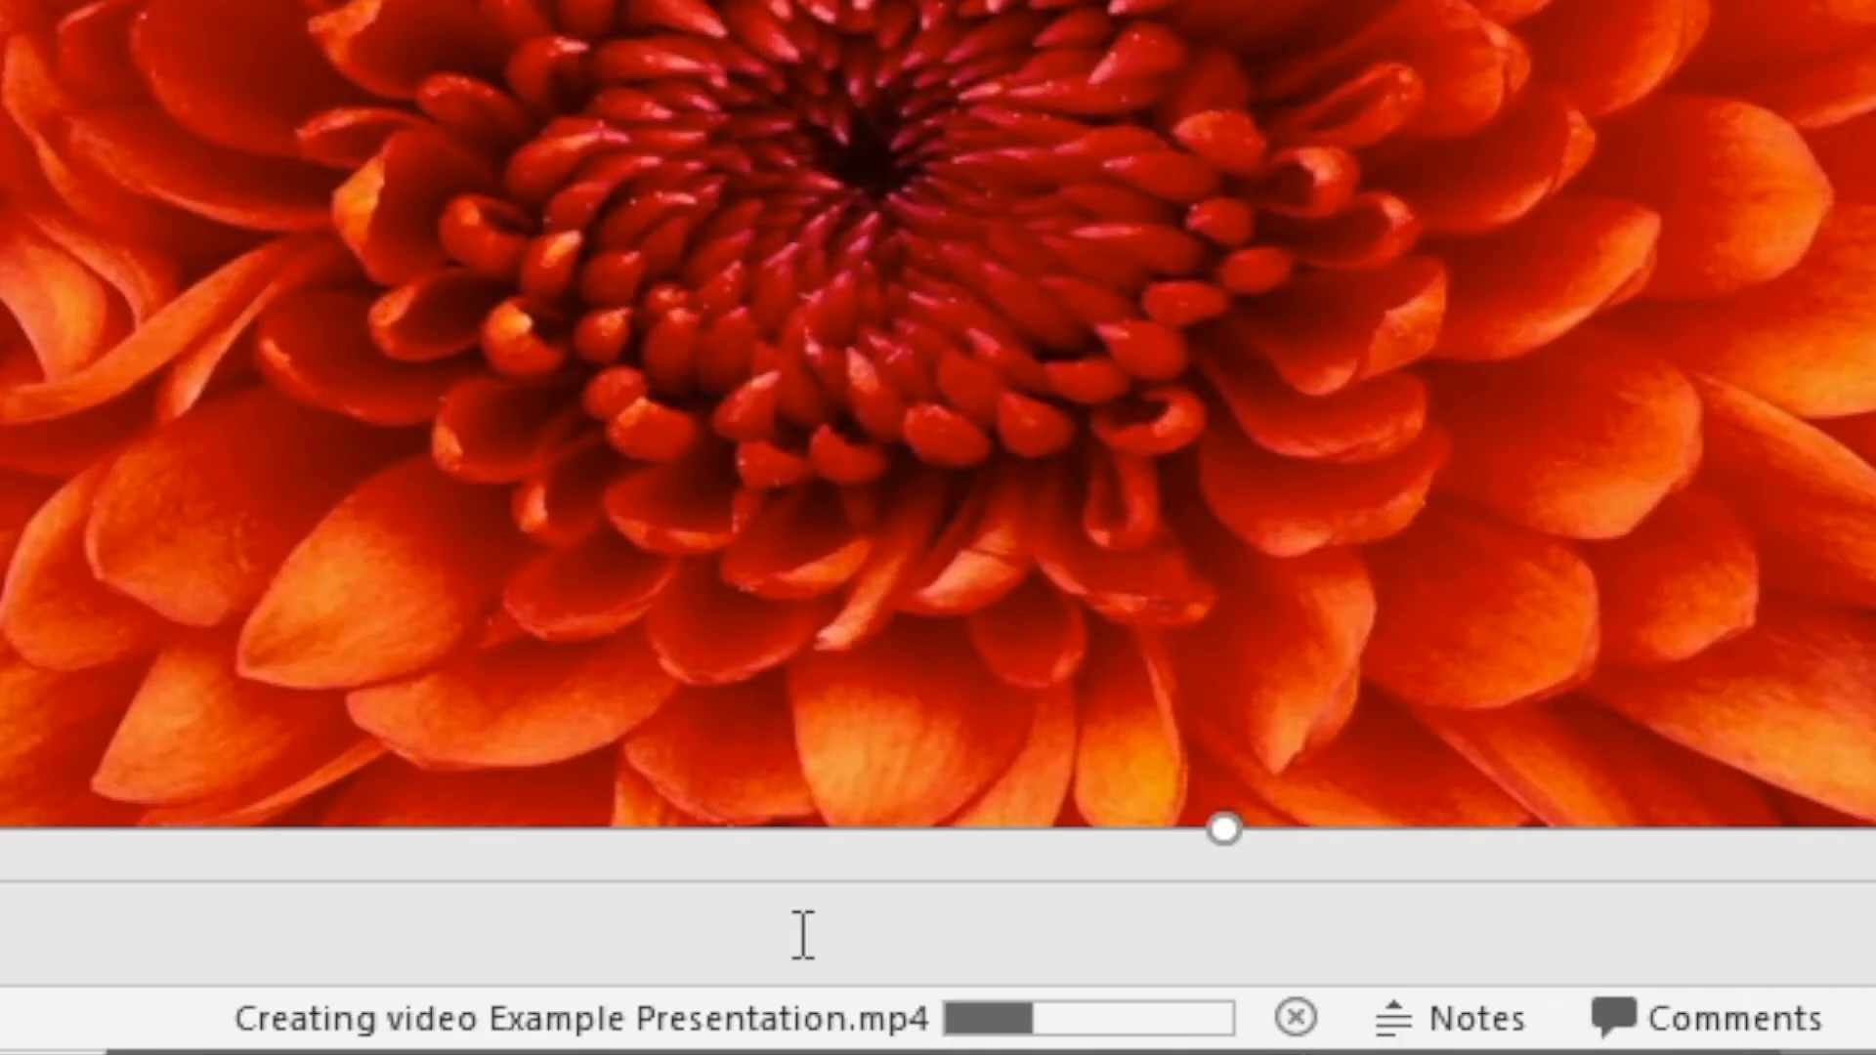